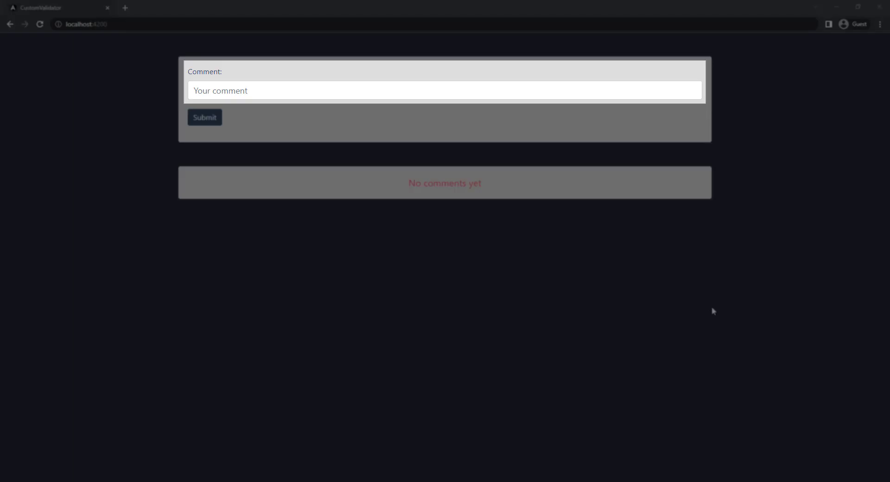
In Chrome, post the comment 'Awesome speech' to the comment list.
key("alt+tab")
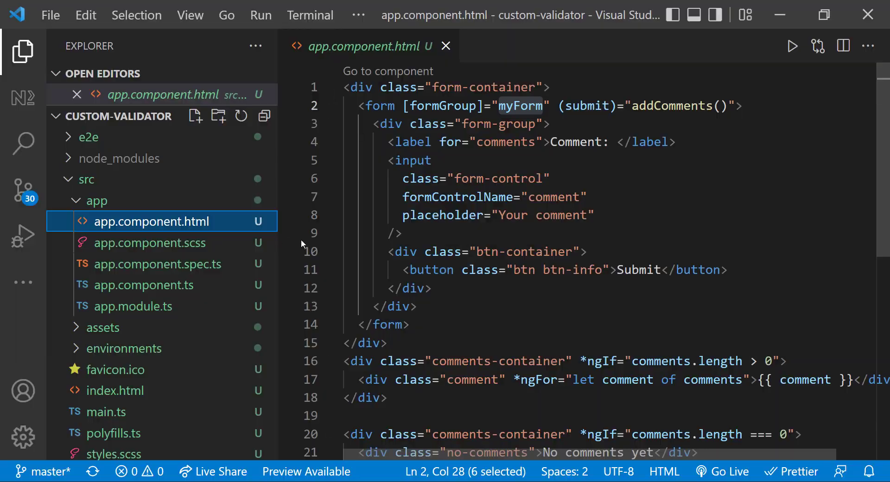
left_click(144, 285)
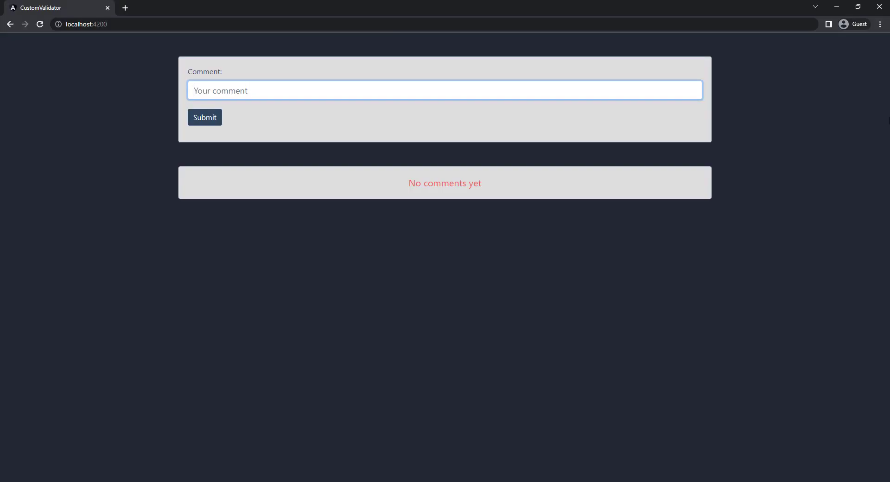
type("Awesome spee")
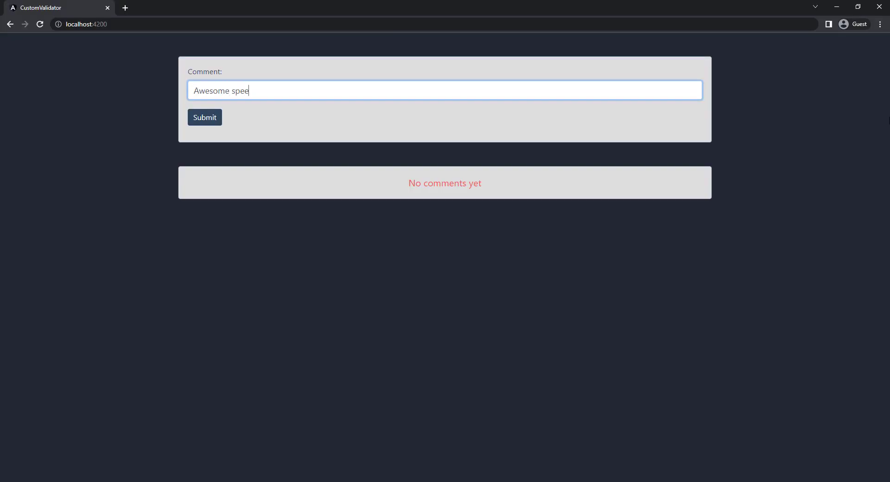
left_click(204, 117)
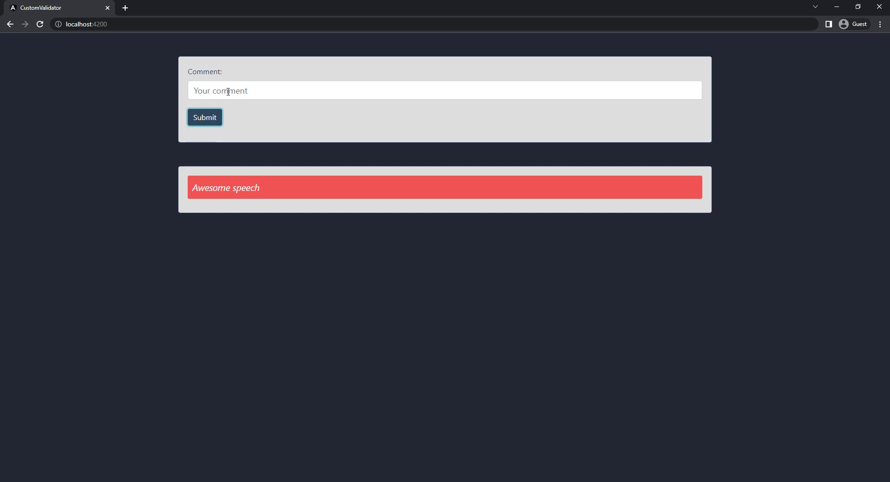
Enter the abusive sentence 'You are an idiot' into the comment form and submit.
left_click(410, 90)
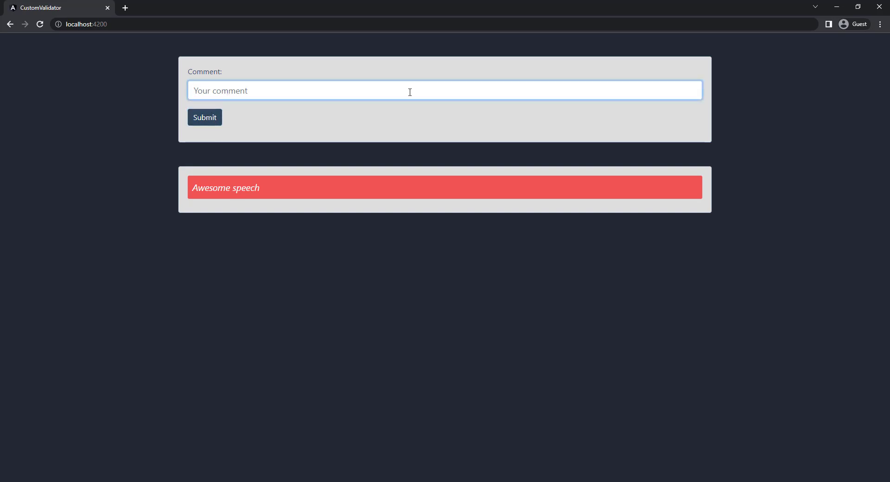
type("You are")
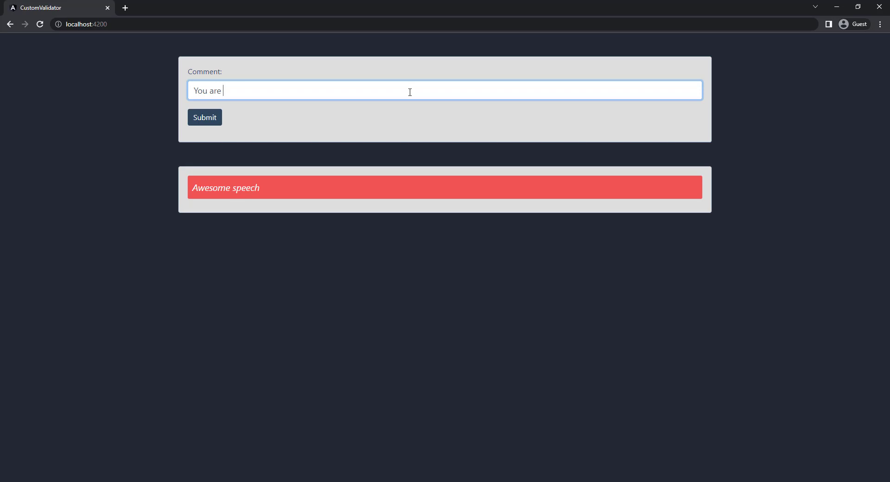
type("an idiot")
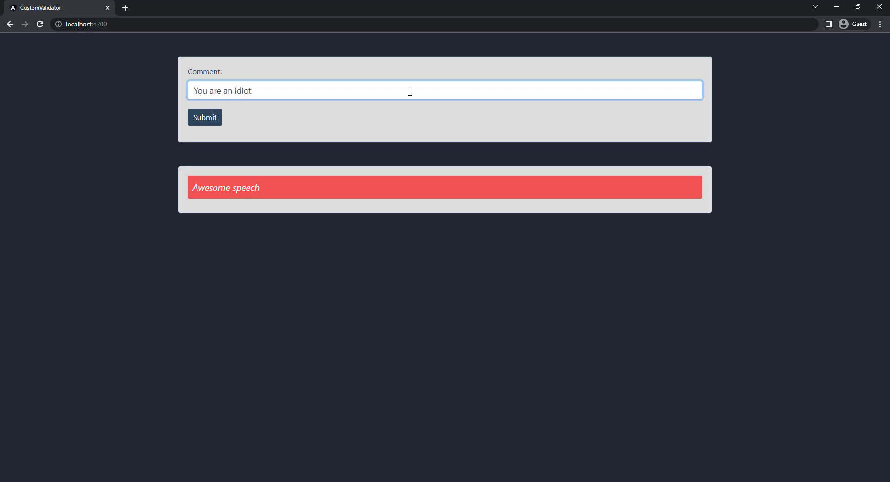
left_click(204, 117)
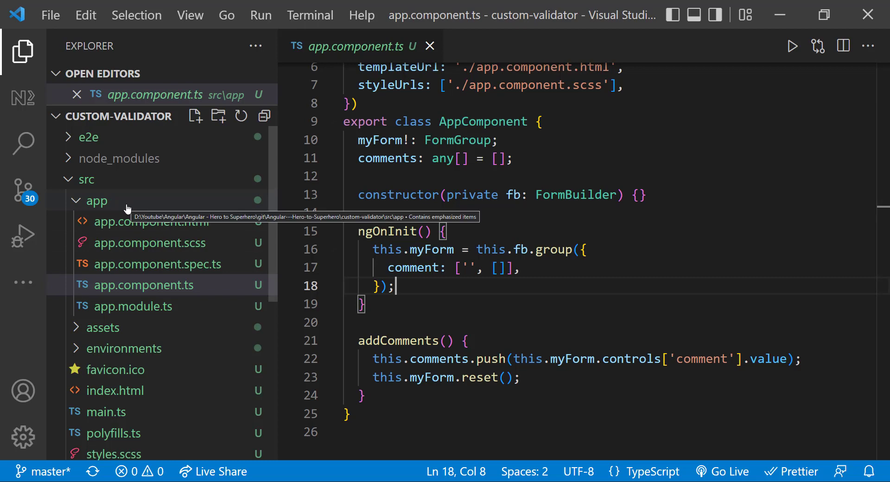
Add a validators folder with an empty sentence.validator.ts file under src/app.
left_click(96, 200)
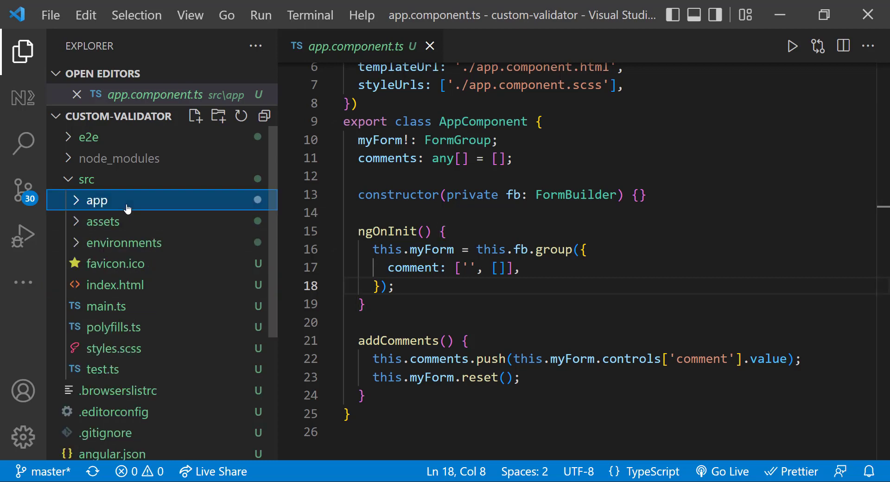
left_click(97, 200)
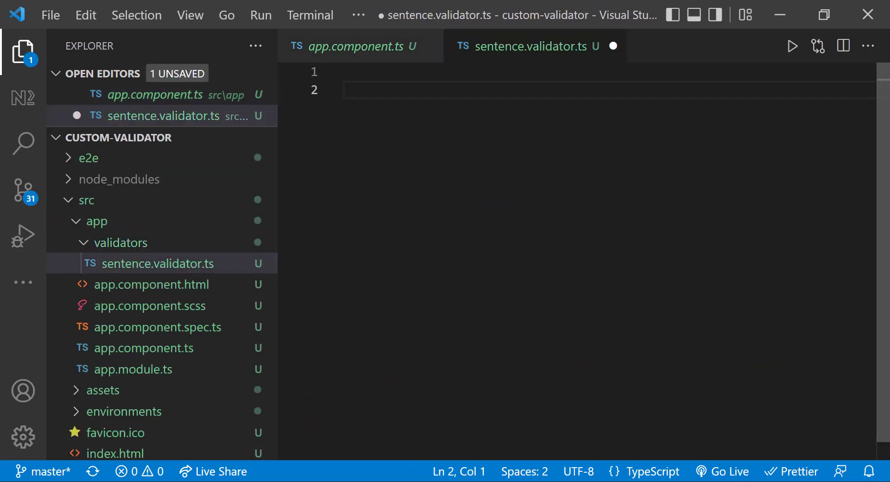
Start the ValidateSentence function with abusiveWords 'fool', 'idiot', 'damn', 'bloody'.
type("functio")
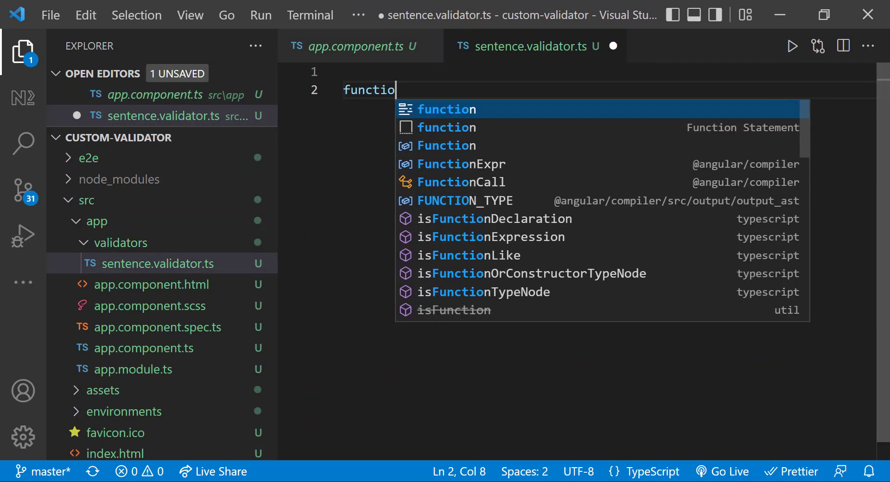
type("ValidateSentence(control: AbstractControl) {")
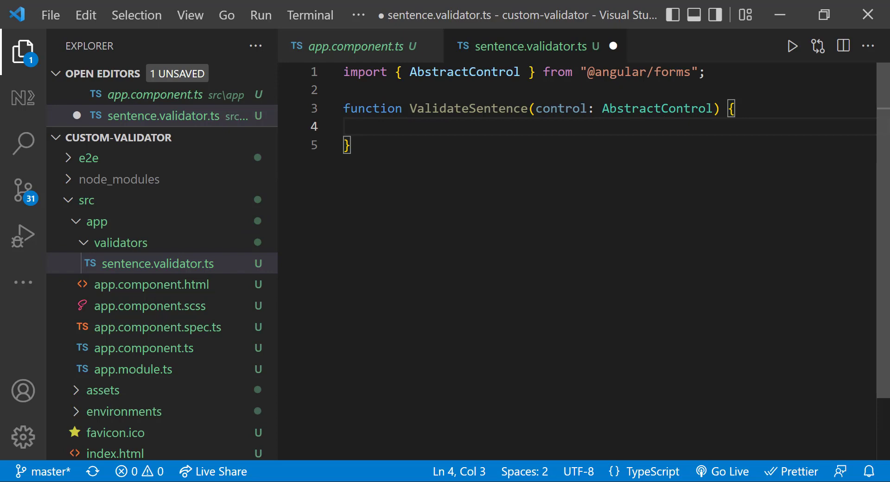
type("const abusiveWords = []")
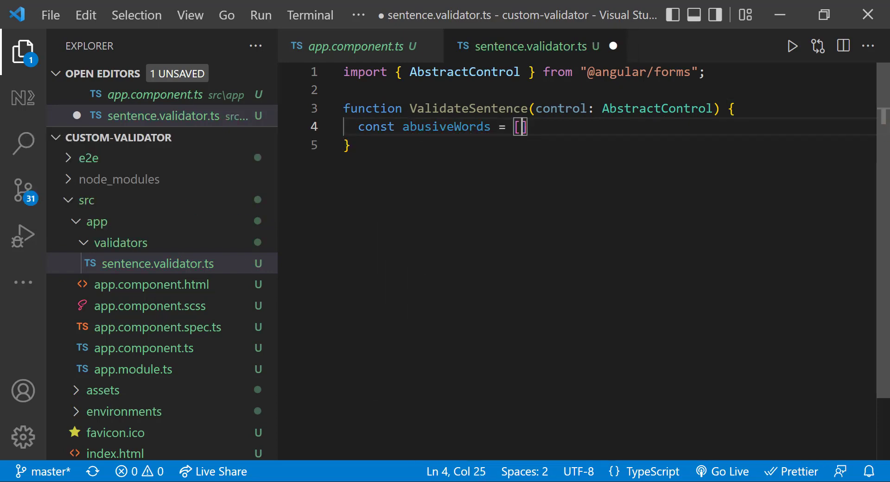
type("'fool', 'id")
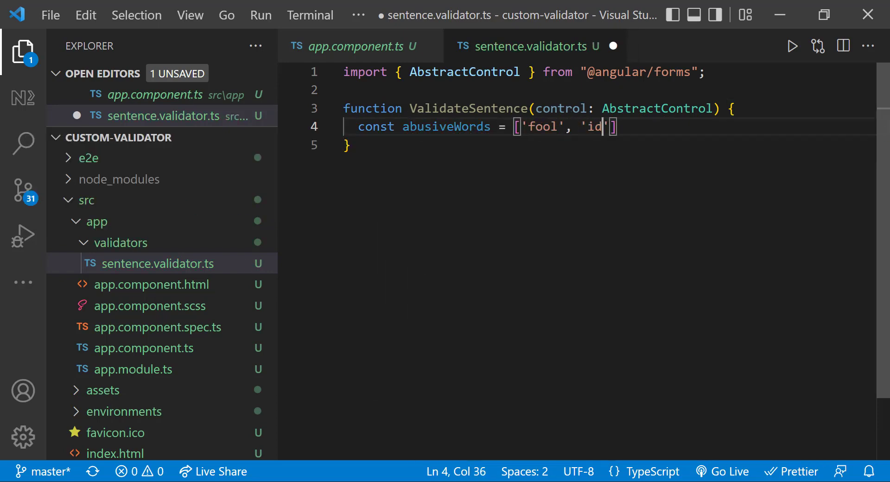
type("ot', 'damn',")
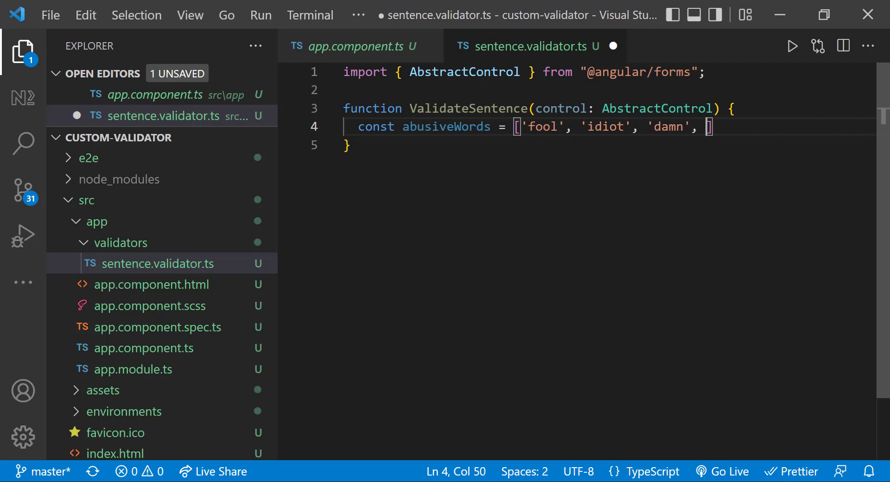
type("'bloody']")
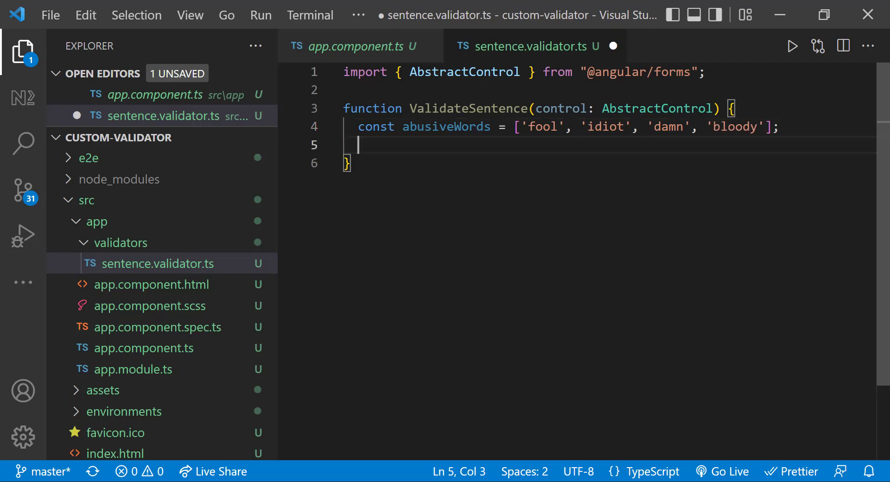
Split the control's value into words and mark it unclean when abusiveWords includes one.
type("const sentence = control.value;")
type("const word")
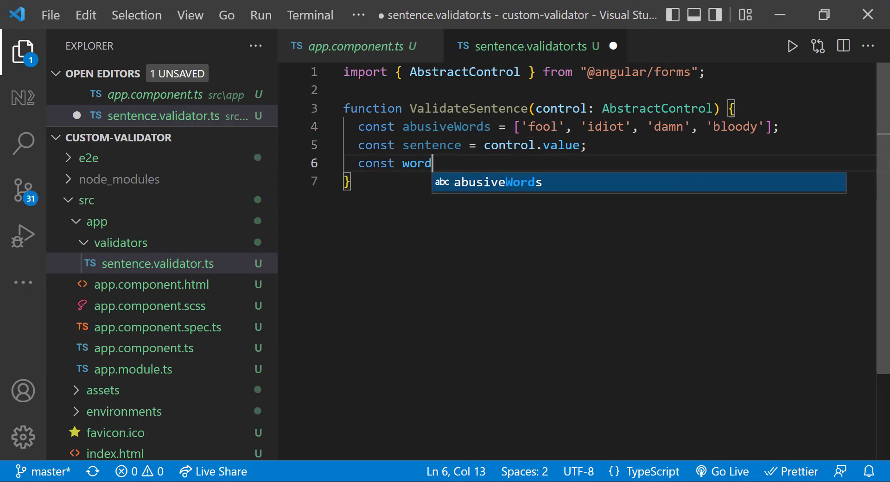
type("sArr = sentence.split(\" \");")
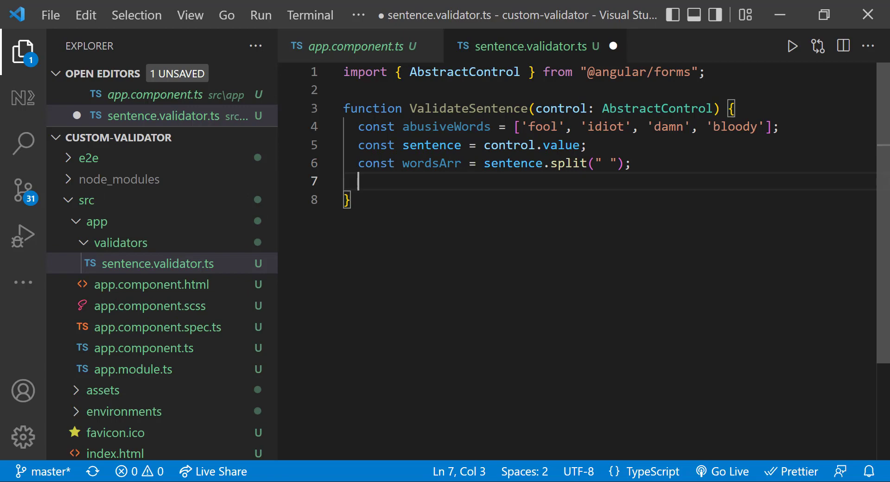
type("let isClean = true;")
type("for (let word of wordsArr) {")
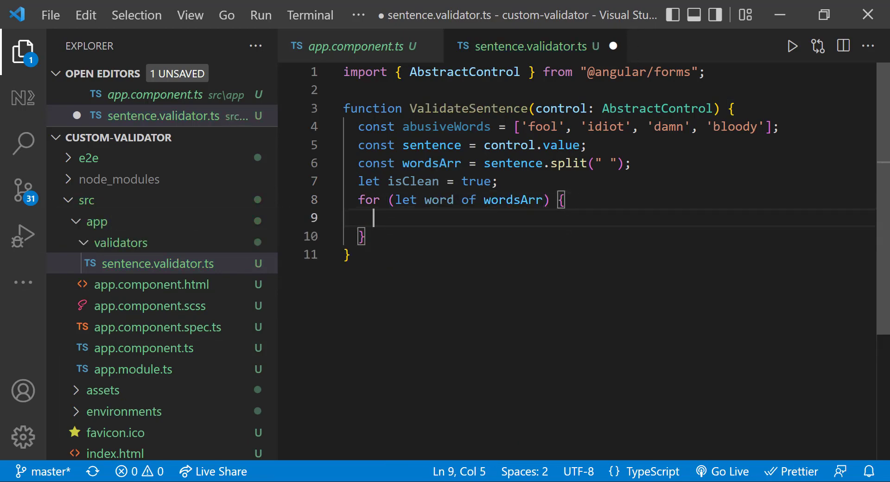
type("if (")
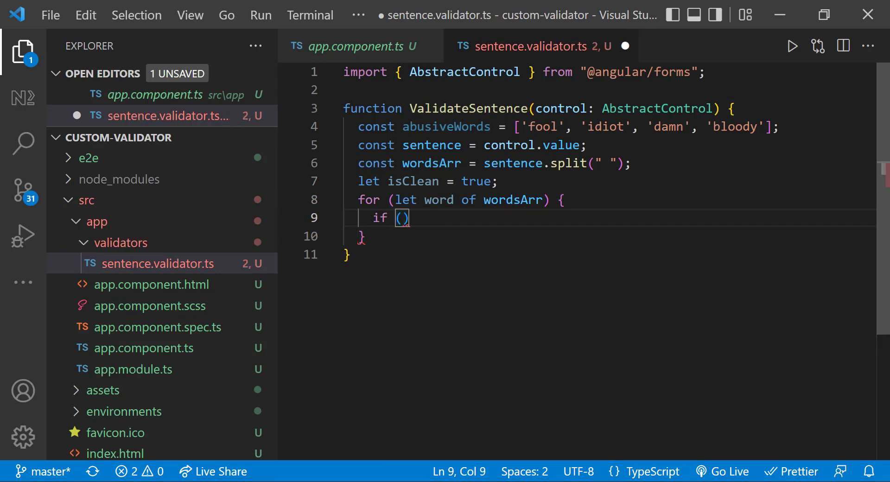
type("abusiveWords.includes(word)")
type("isClean")
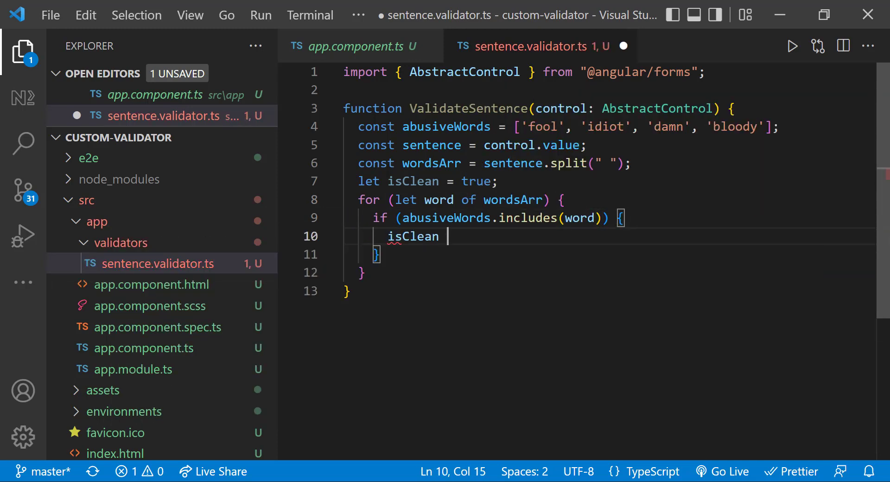
type("= false;")
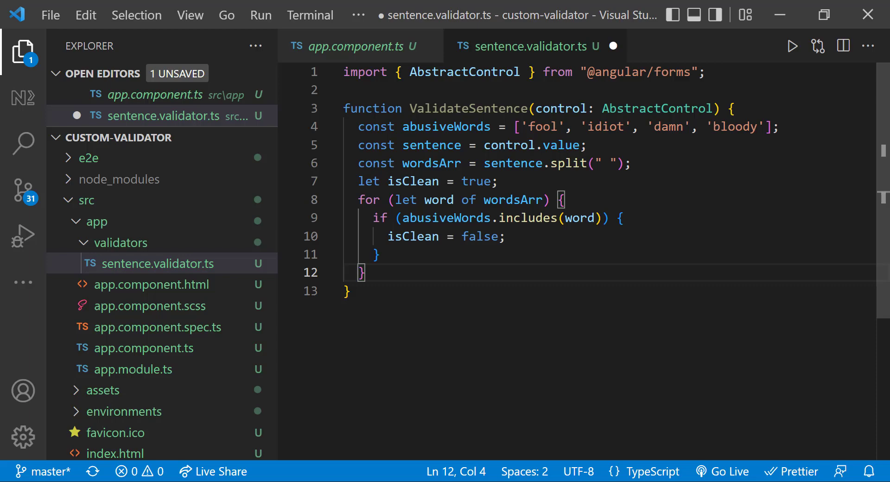
Return null when clean, otherwise { isAbusive: true }, then return to app.component.ts.
type("if (isClean) {")
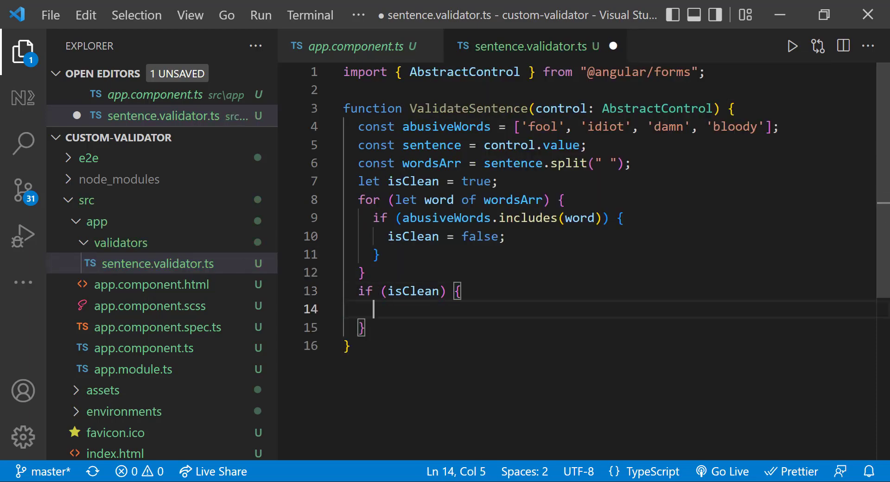
type("return null;")
type("return {")
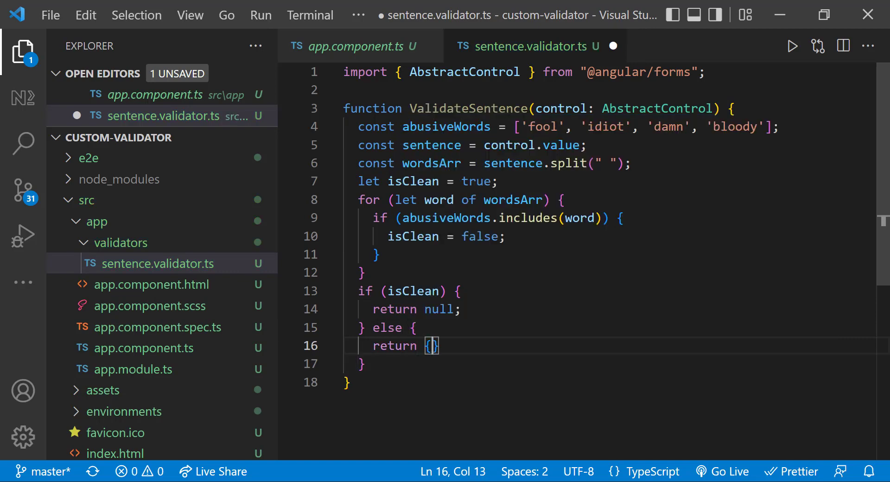
type("isAbusive: true")
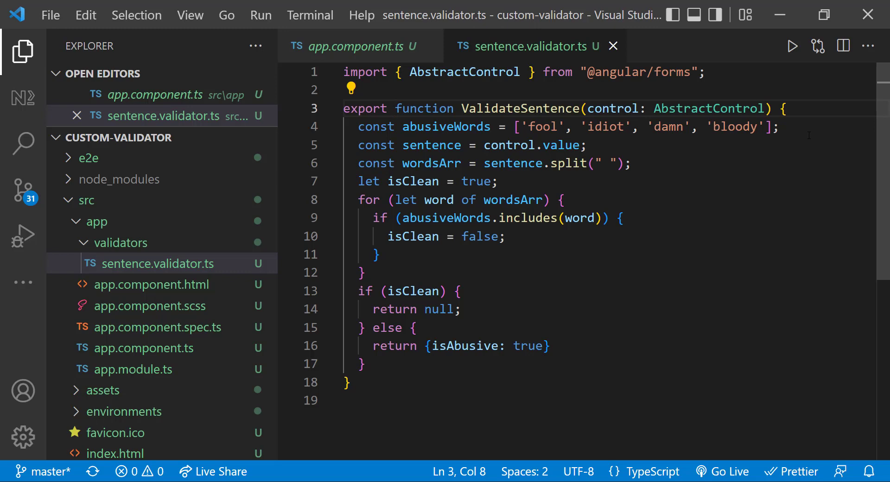
left_click(143, 348)
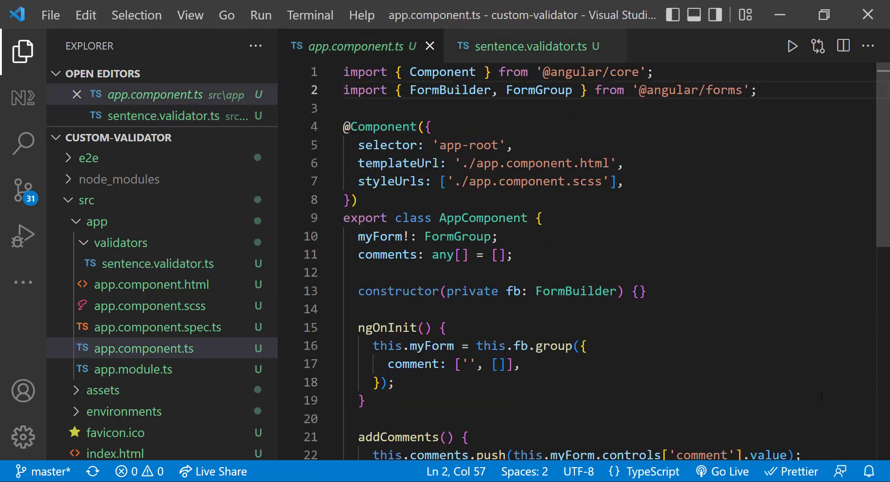
Add ValidateSentence to the comment control's validators, then open app.component.html.
type("im")
left_click(609, 364)
type("ValidateSentence")
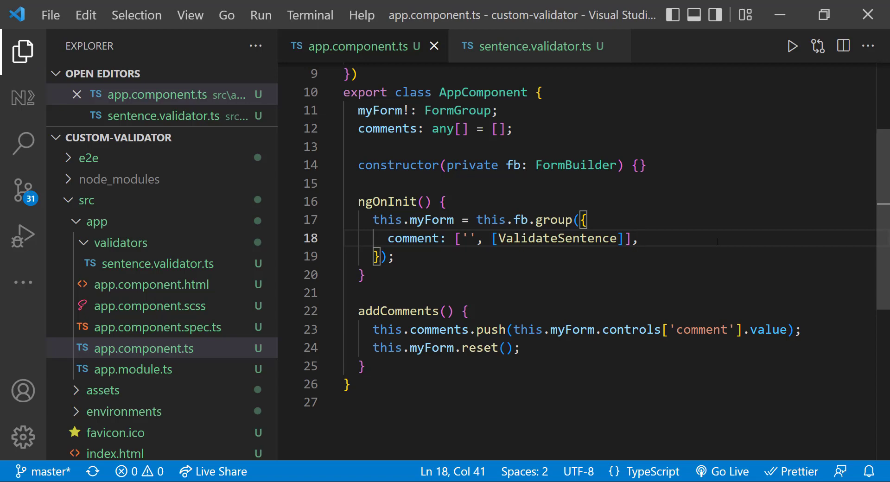
left_click(152, 284)
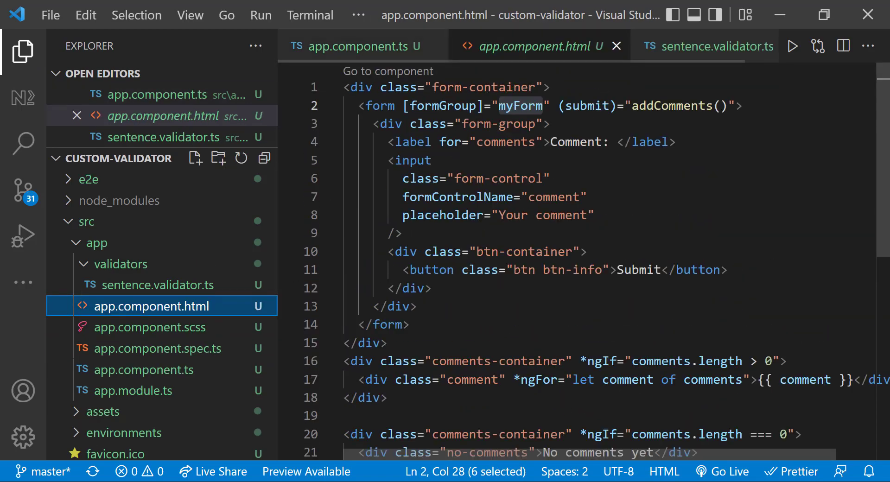
Add an 'Abusive words are not allowed.' error div shown when the comment is dirty and invalid.
type("Abusive words are not allowed.")
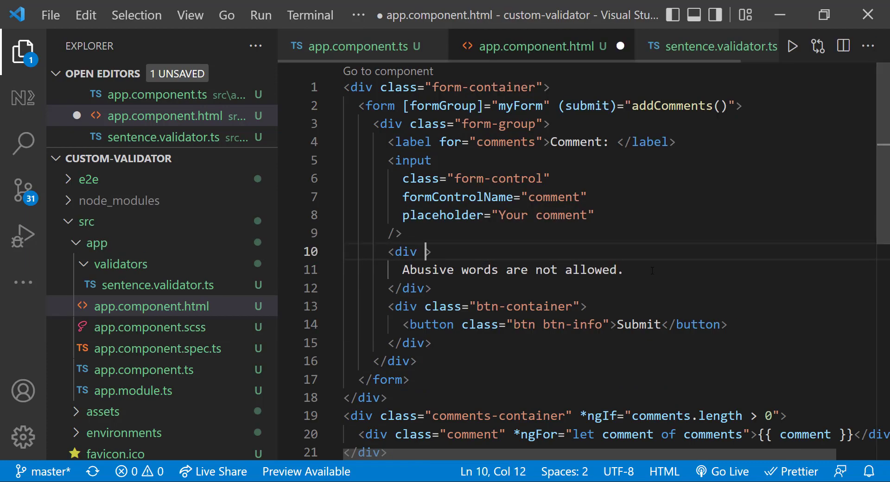
type("class=\"error\" *")
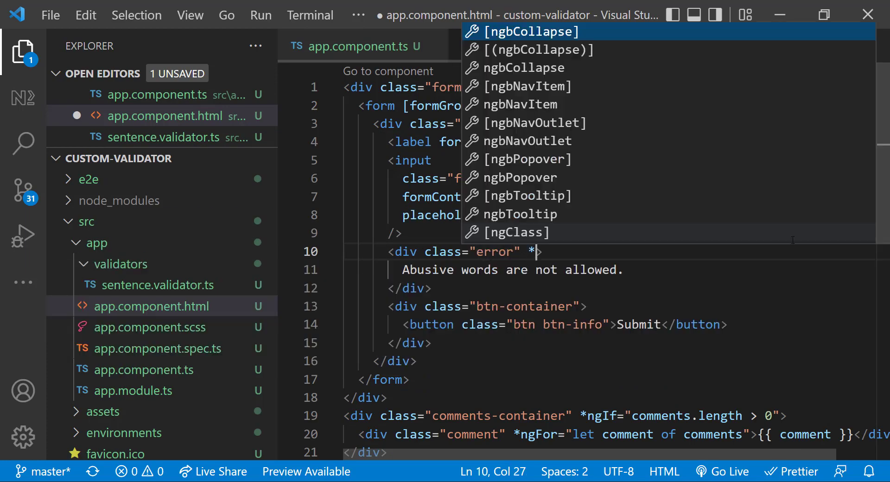
type("*ngIf=\"myForm.get\"")
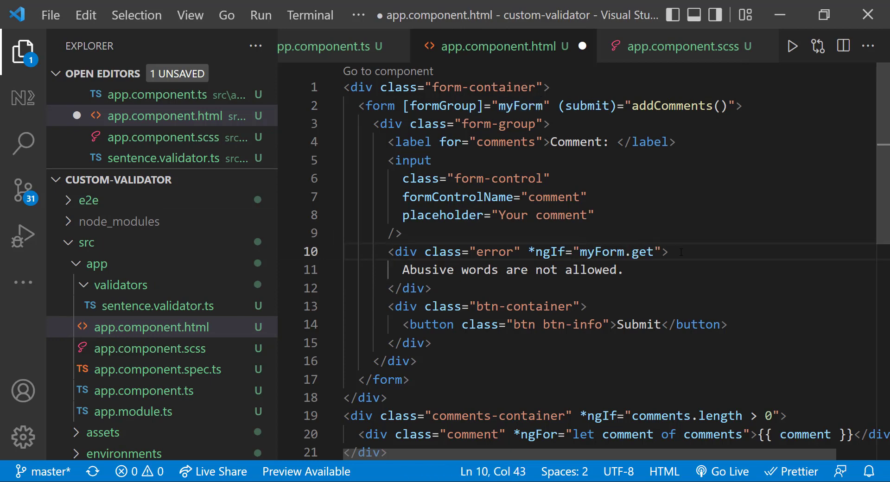
type("('comment')?.dirty &&")
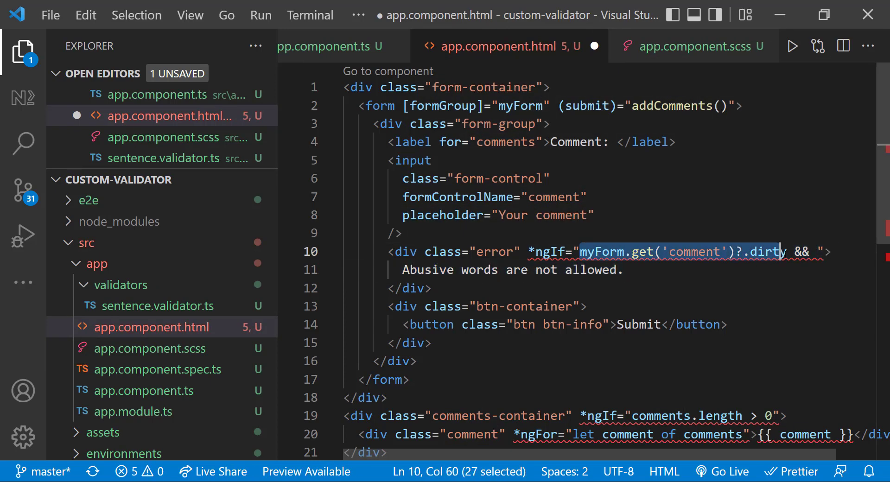
Format the template and disable the Submit button with [disabled]="!myForm.valid".
right_click(653, 251)
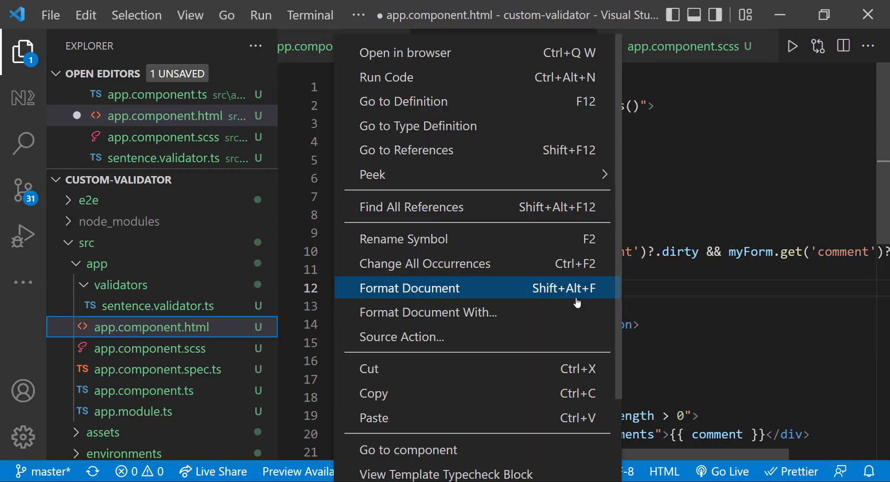
left_click(409, 288)
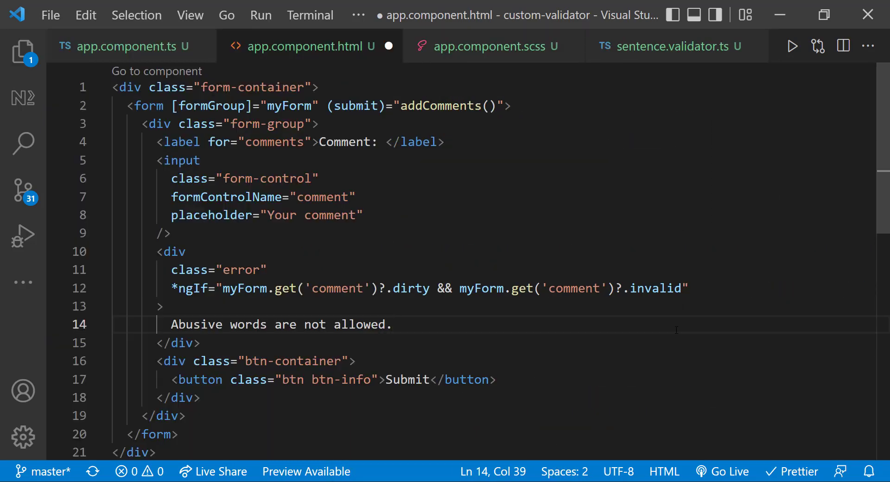
left_click(230, 379)
type(" [disabled]=")
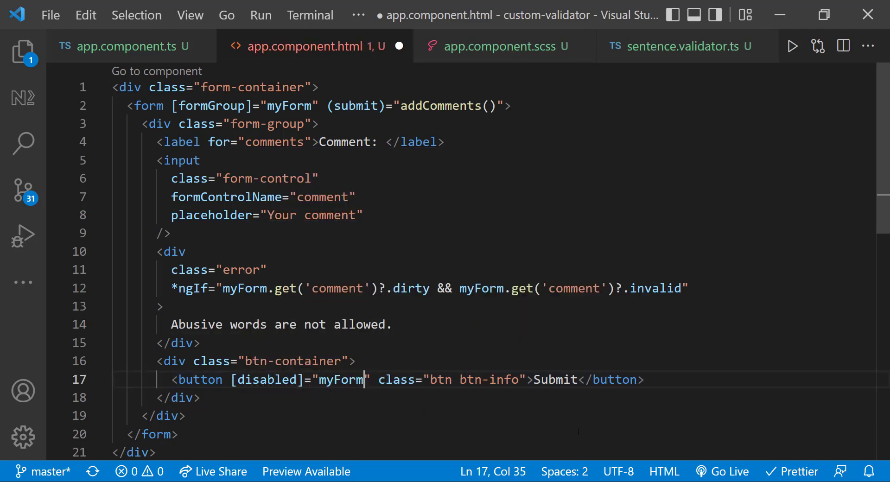
type("!myForm.valid")
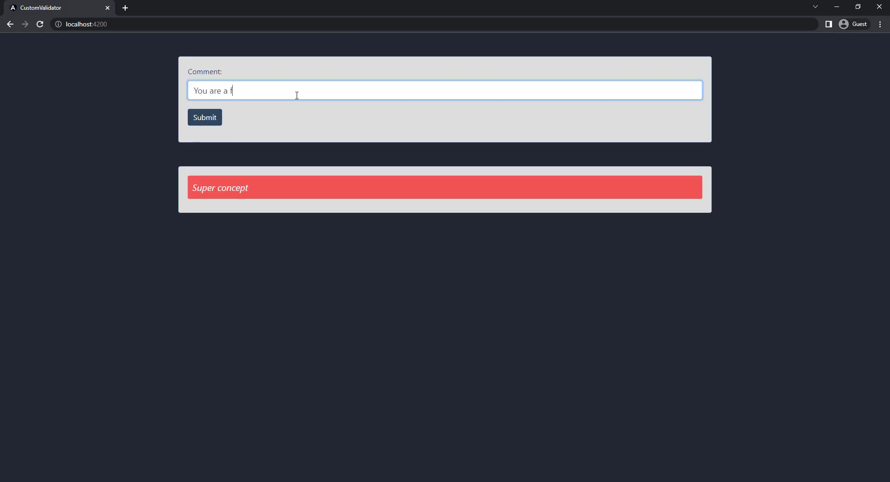
Test comments 'You are a fool', 'bloody hell', and the clean 'Nice it is working'.
type("ool")
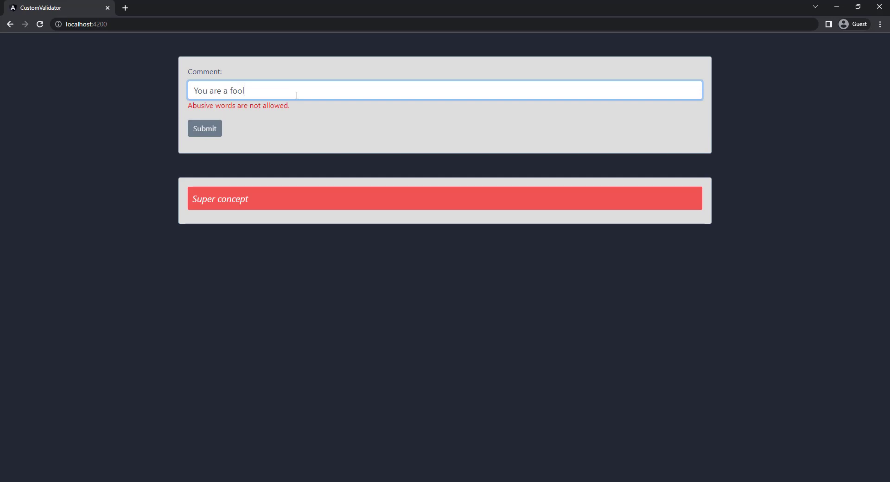
type("bloody hell")
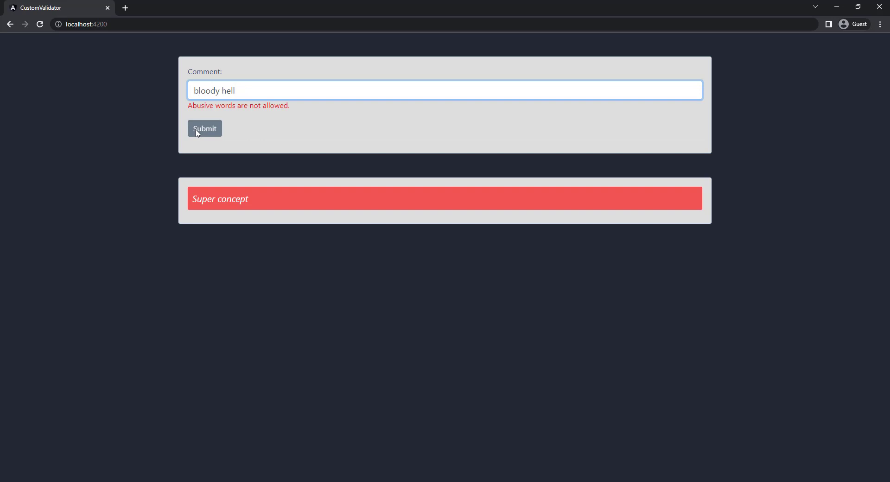
type("Nice iti s w")
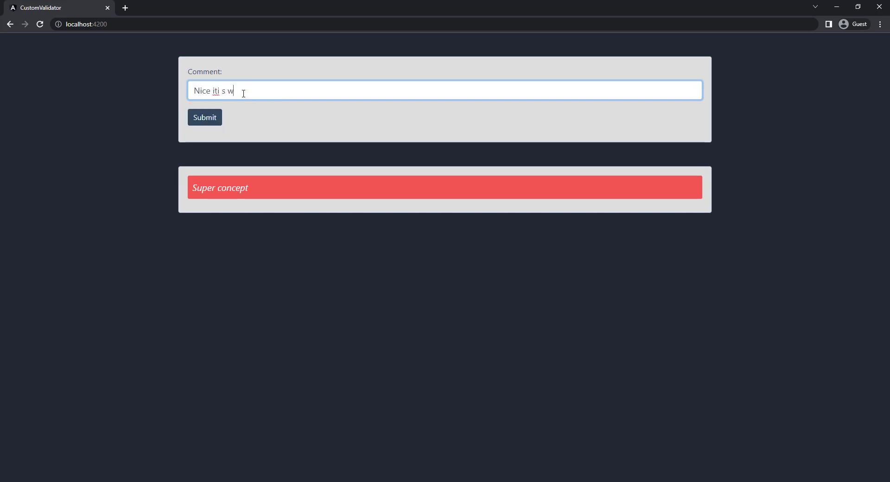
type("orking")
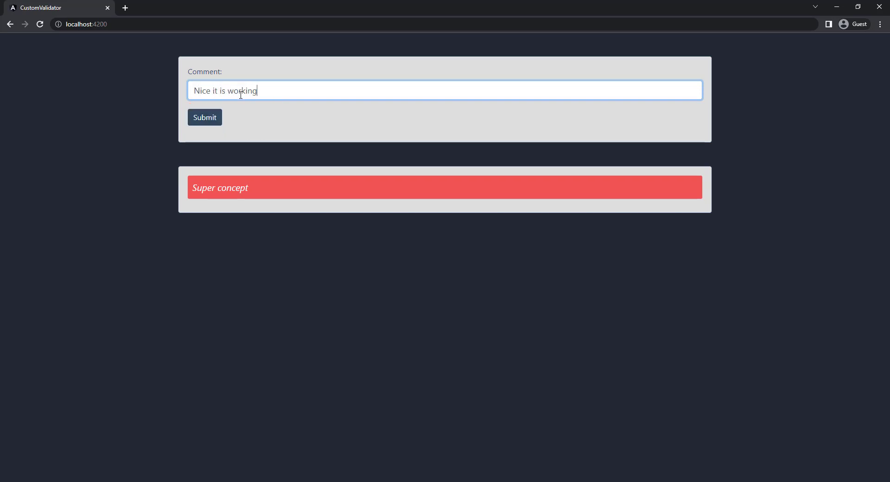